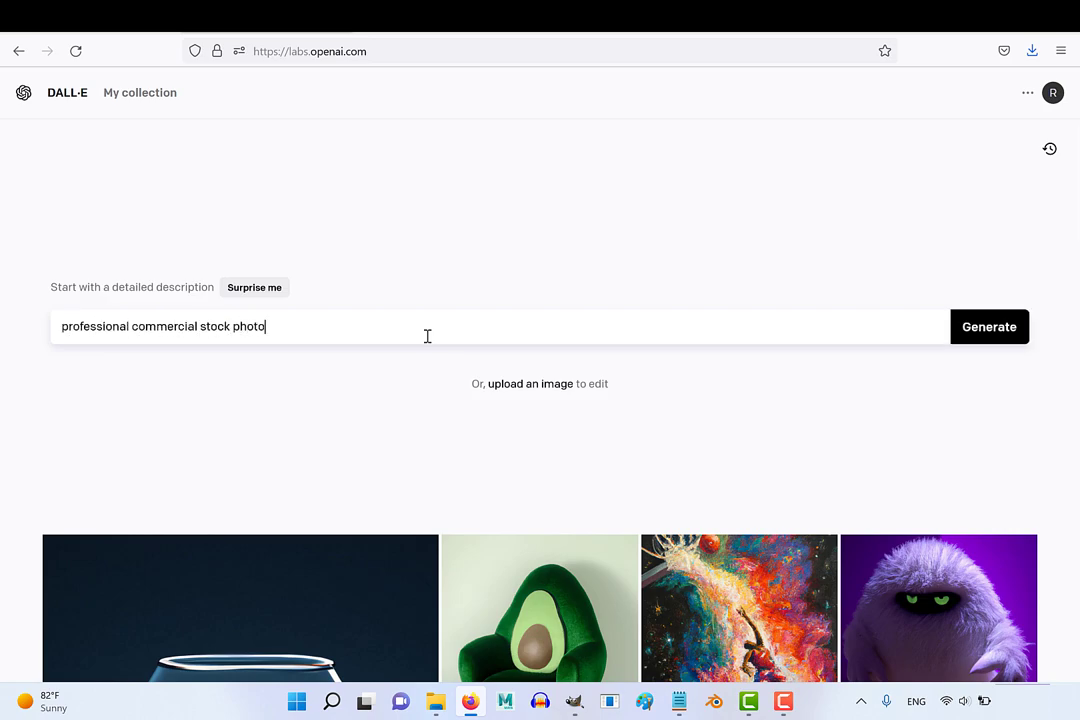
Generate DALL-E images for 'professional commercial stock image of abstract sci-fi grid background'.
text(image of abstract)
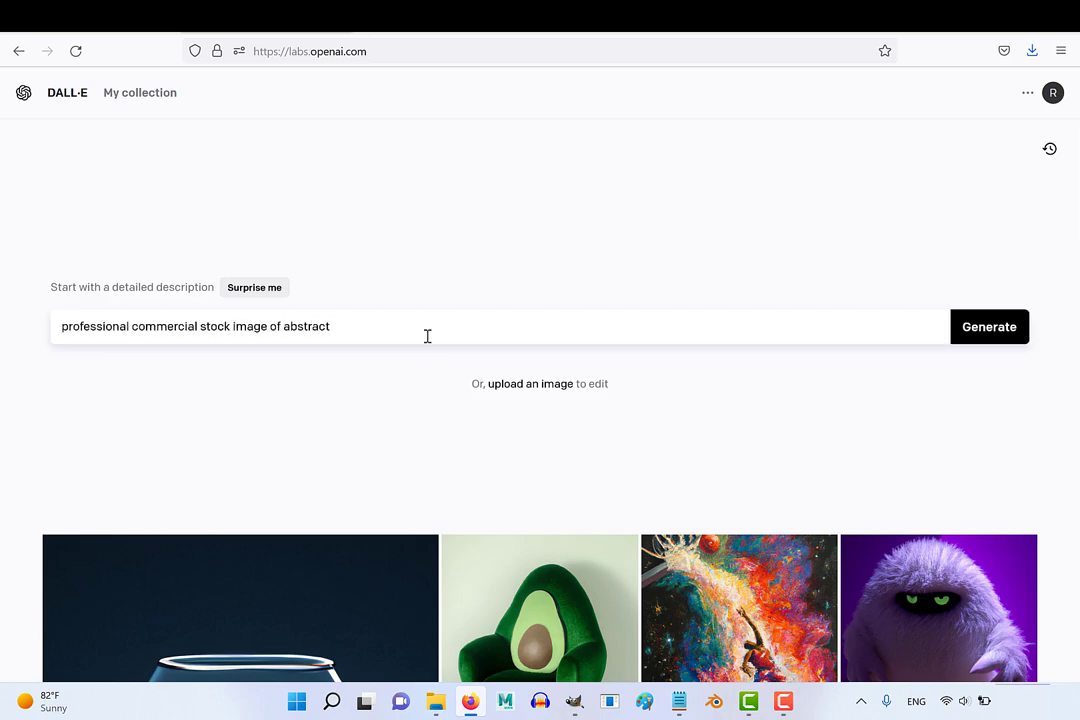
text(sci-fi grid background)
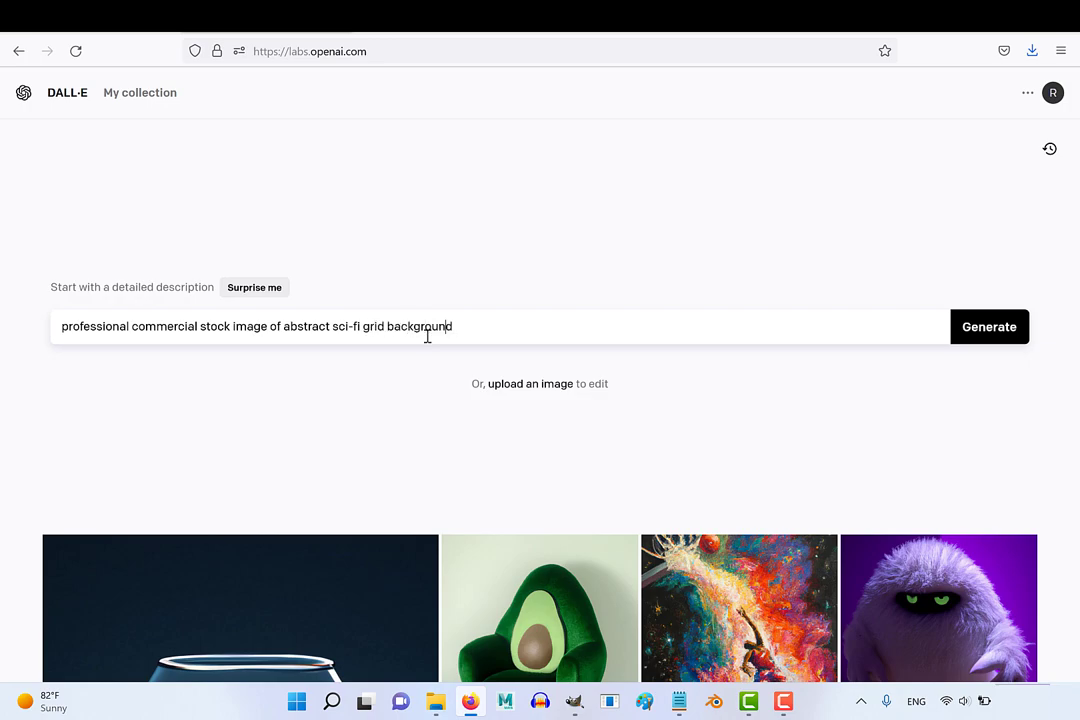
click(988, 326)
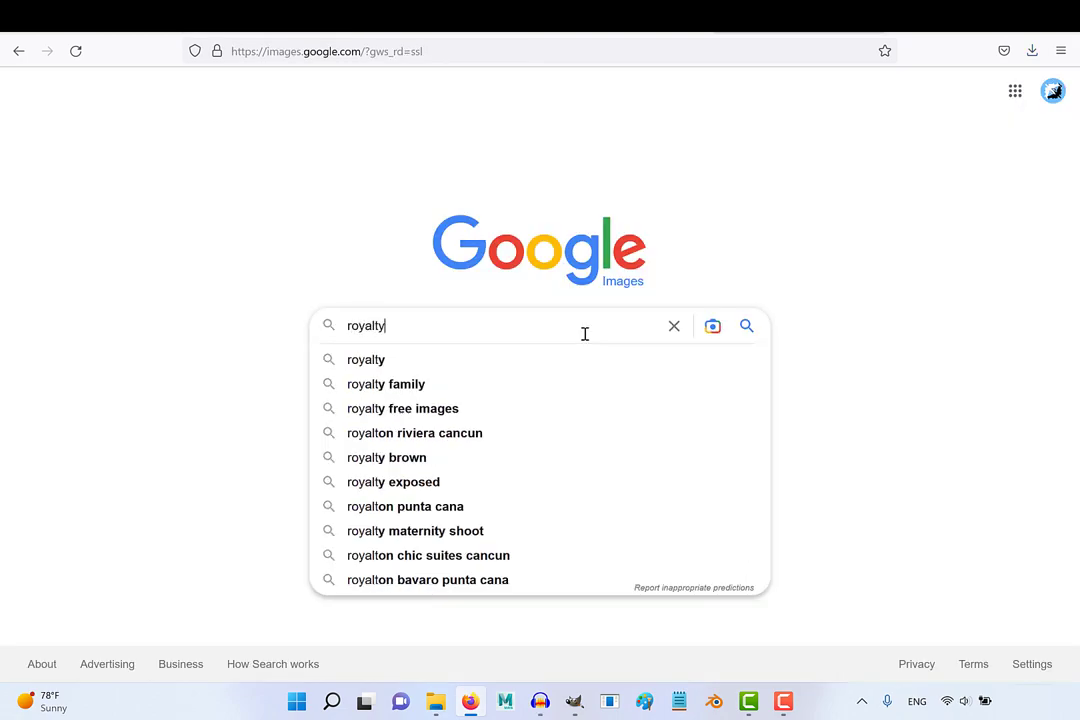
Search Google Images for royalty free backgrounds and choose the Standard license on the blue VectorStock image.
text(free background)
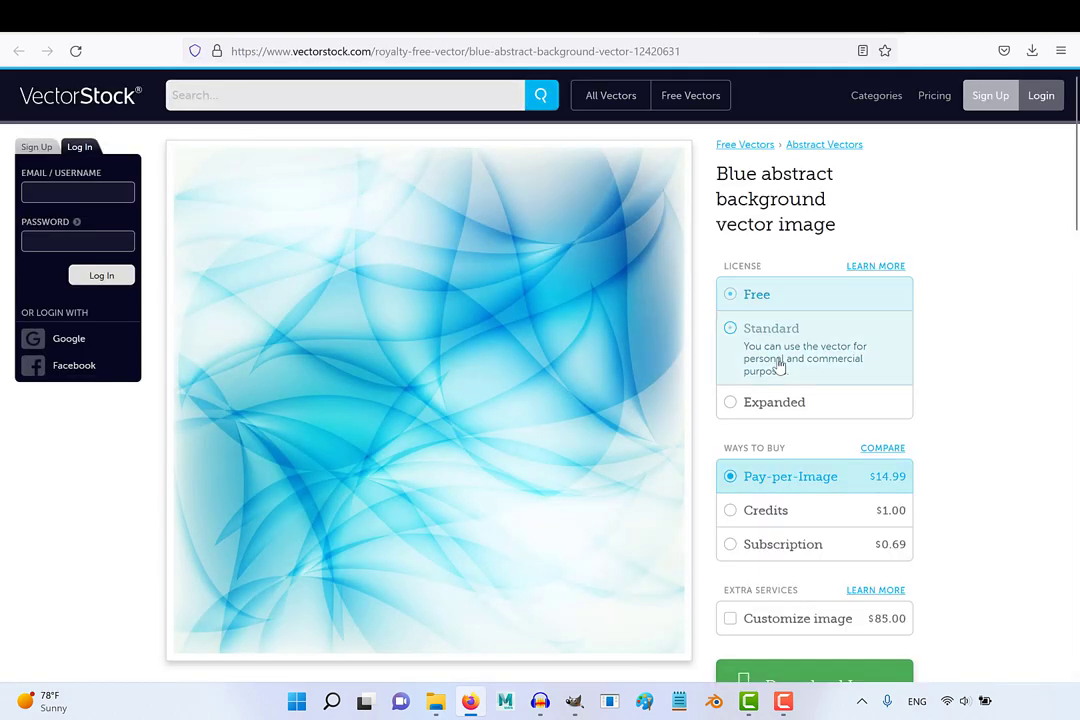
click(731, 328)
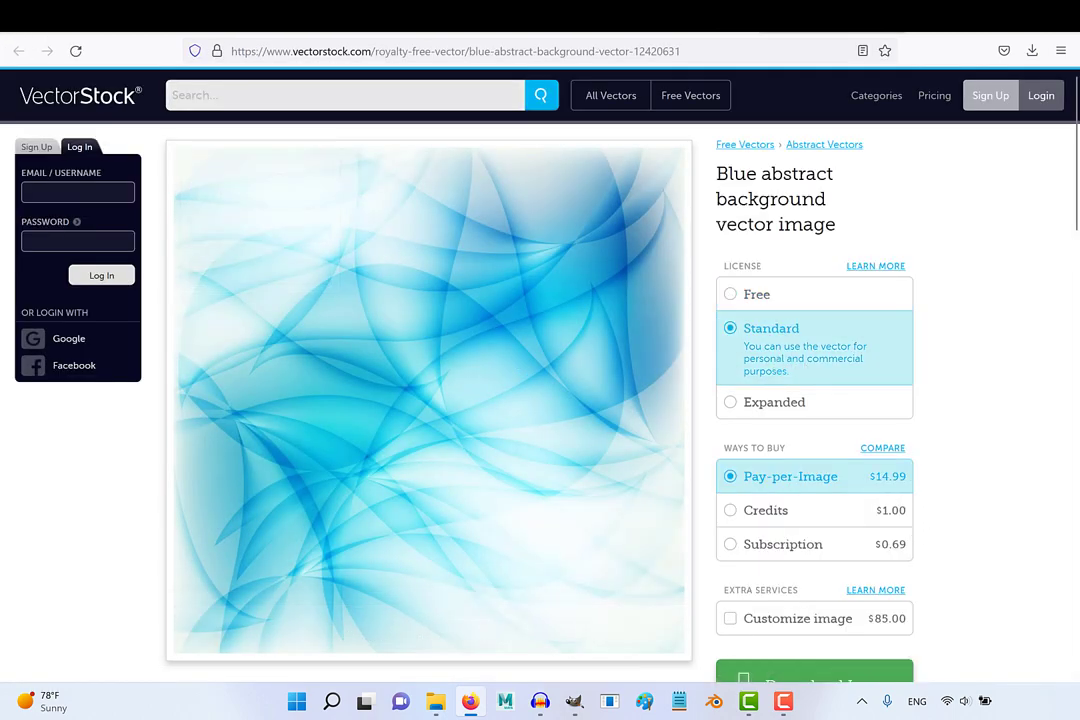
click(18, 51)
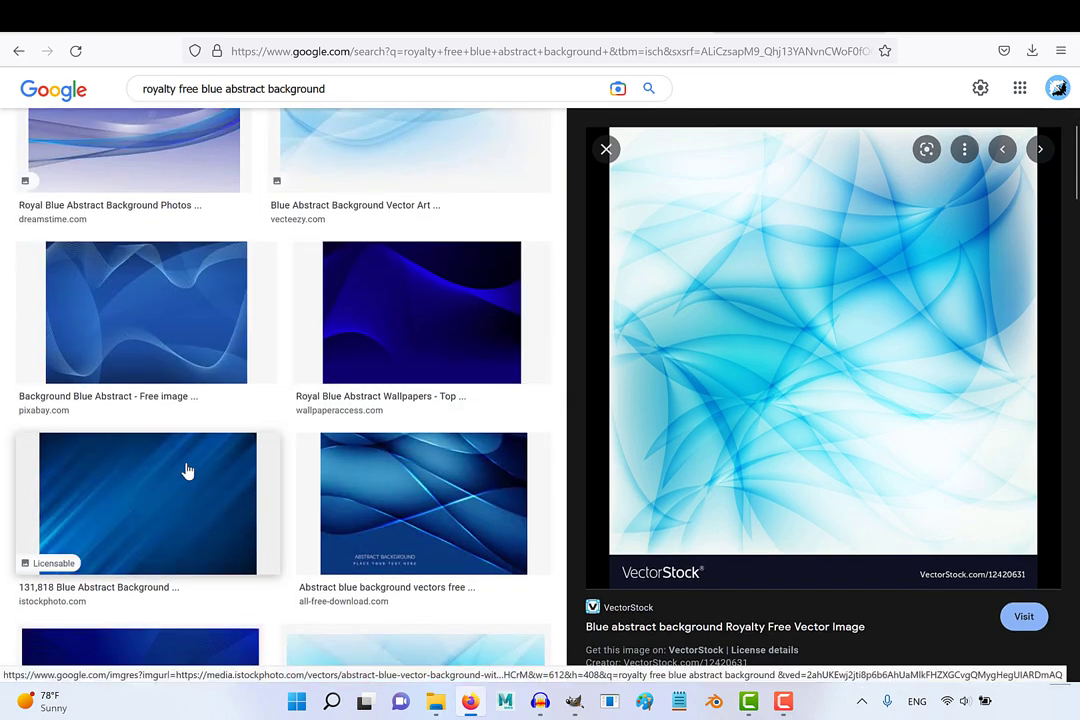
click(145, 503)
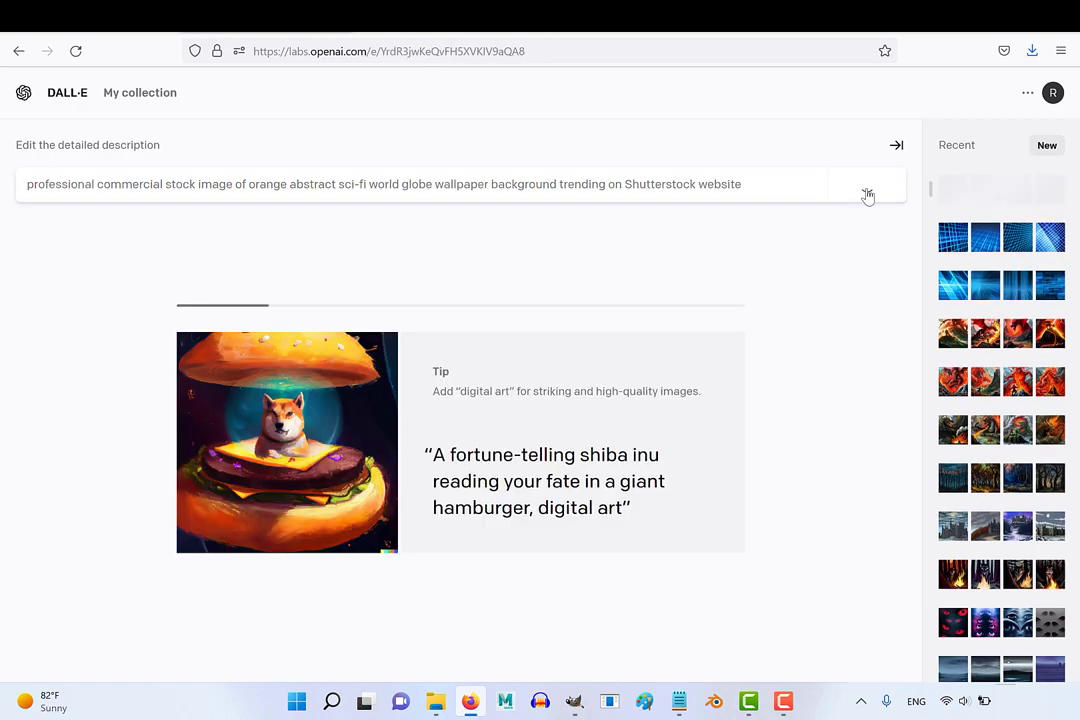
Generate purple hexagon backgrounds, then grape, fire, water and city logos.
click(865, 184)
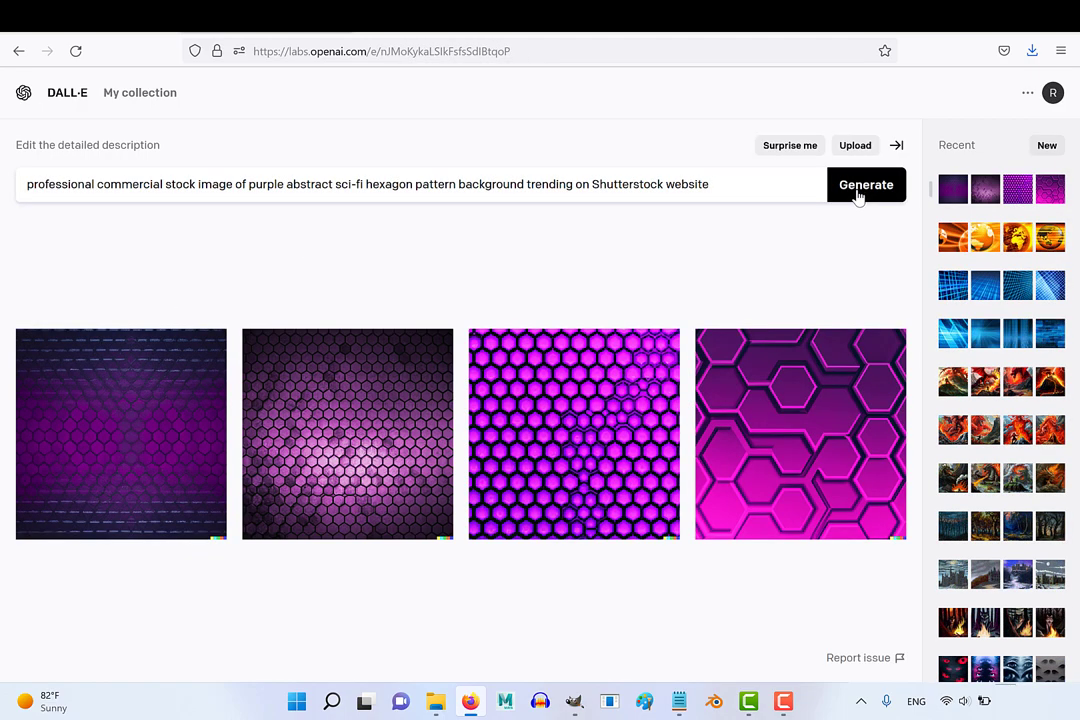
click(865, 184)
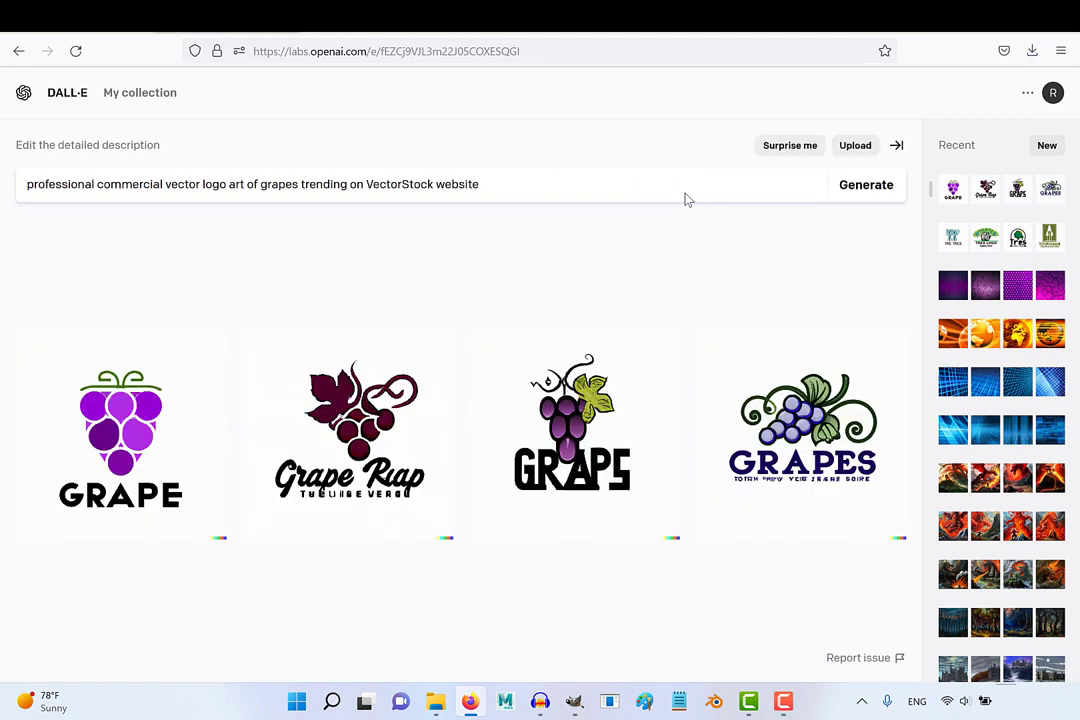
click(866, 184)
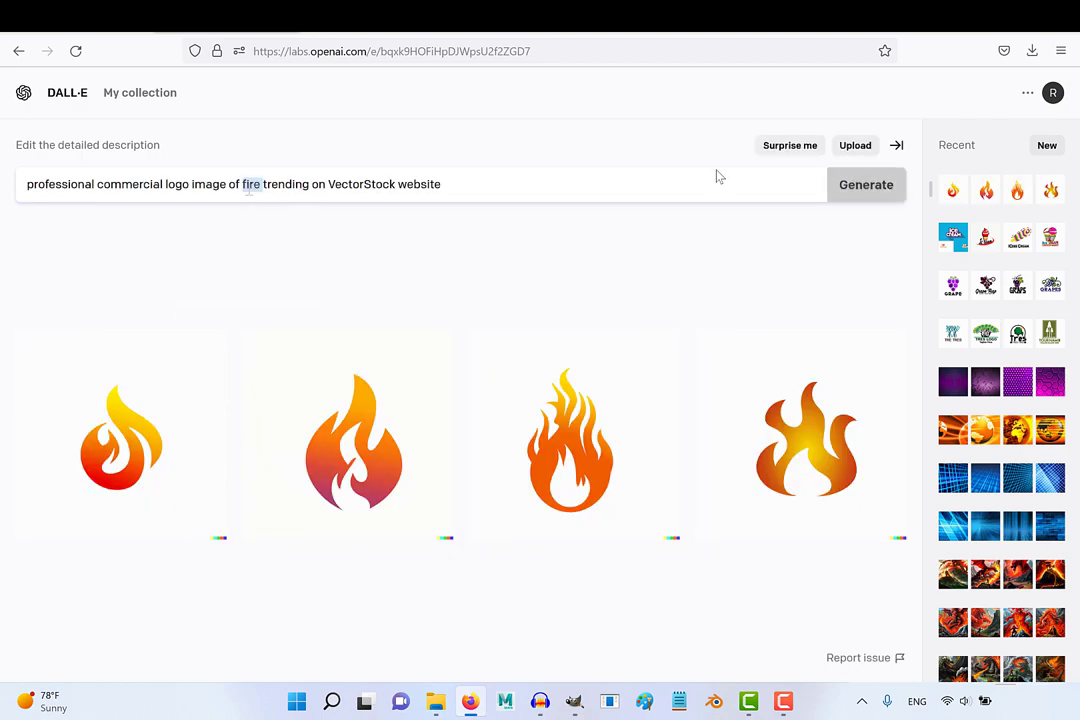
click(865, 184)
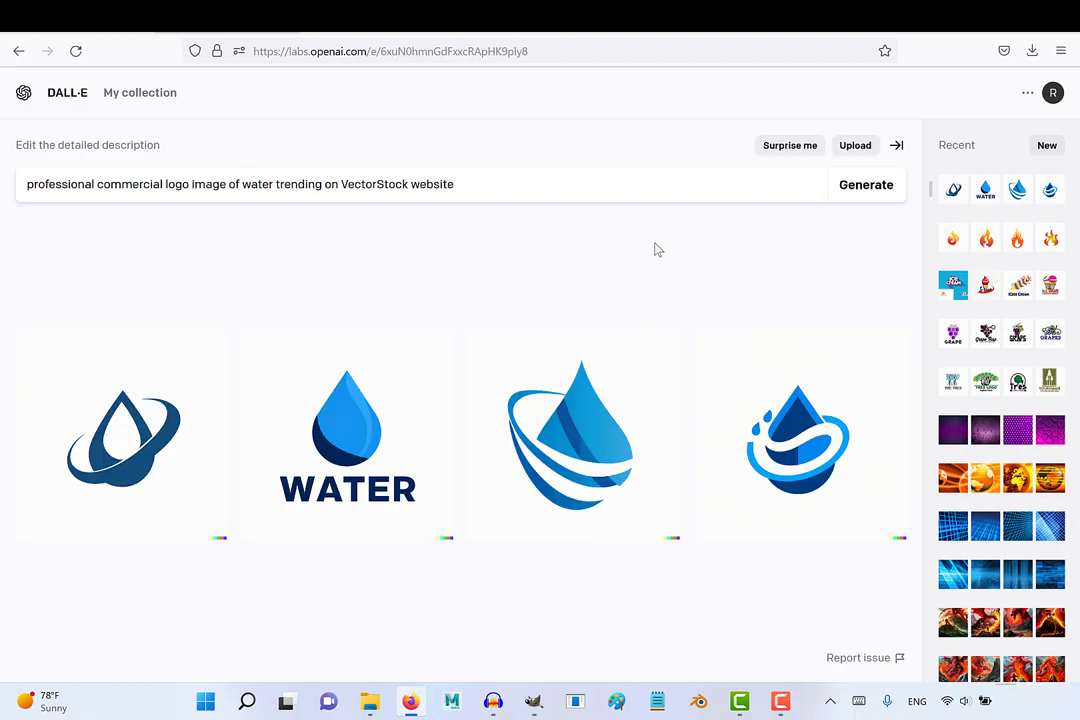
click(865, 184)
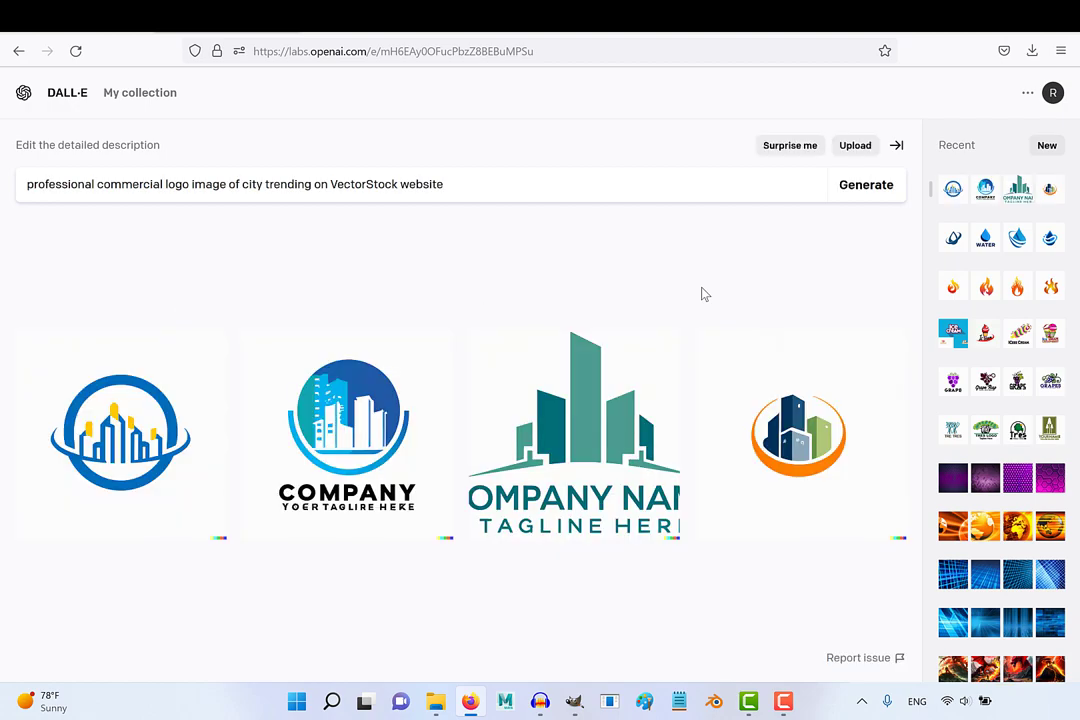
Enlarge the orange-ringed city logo, then generate moon logo images.
click(798, 433)
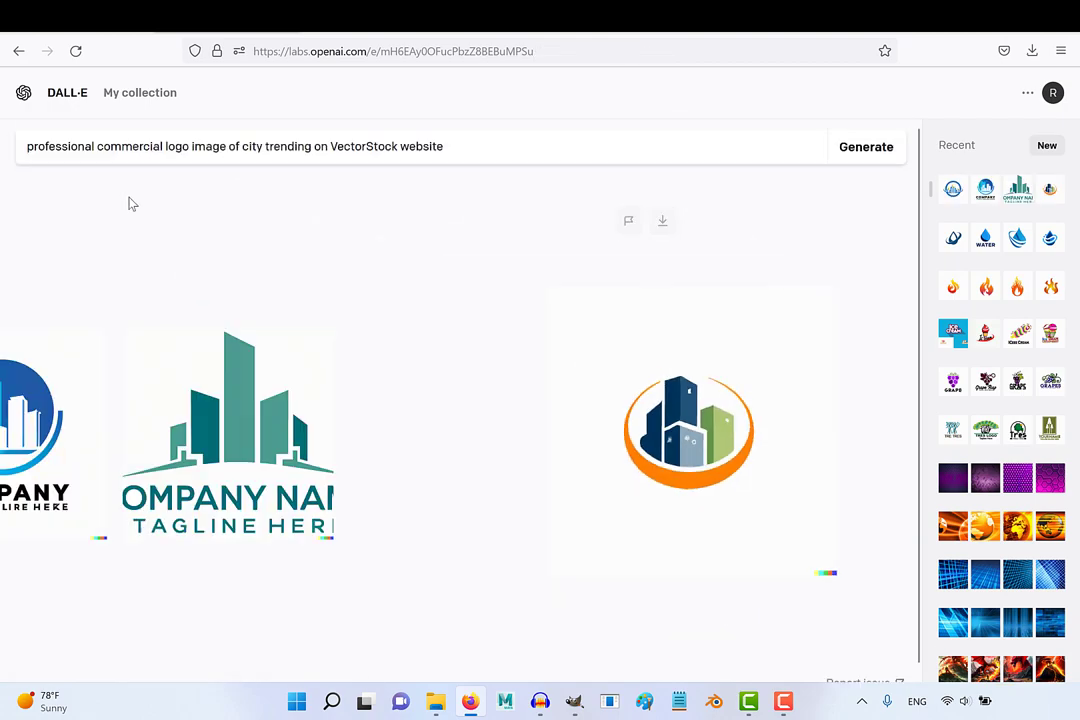
click(866, 147)
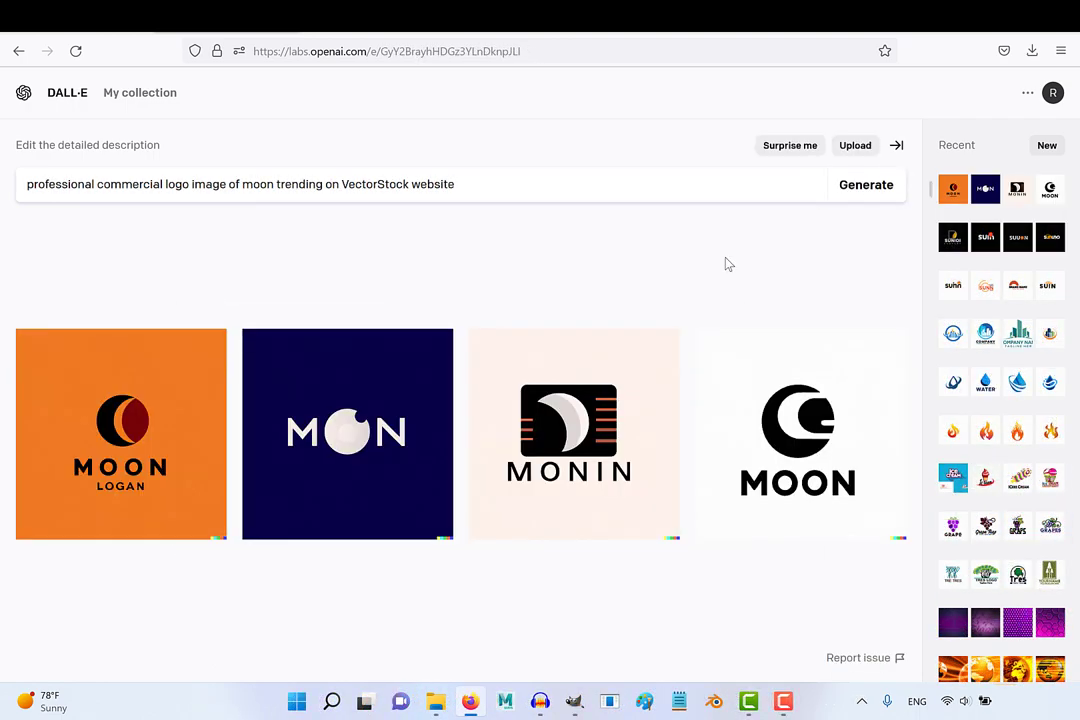
click(865, 184)
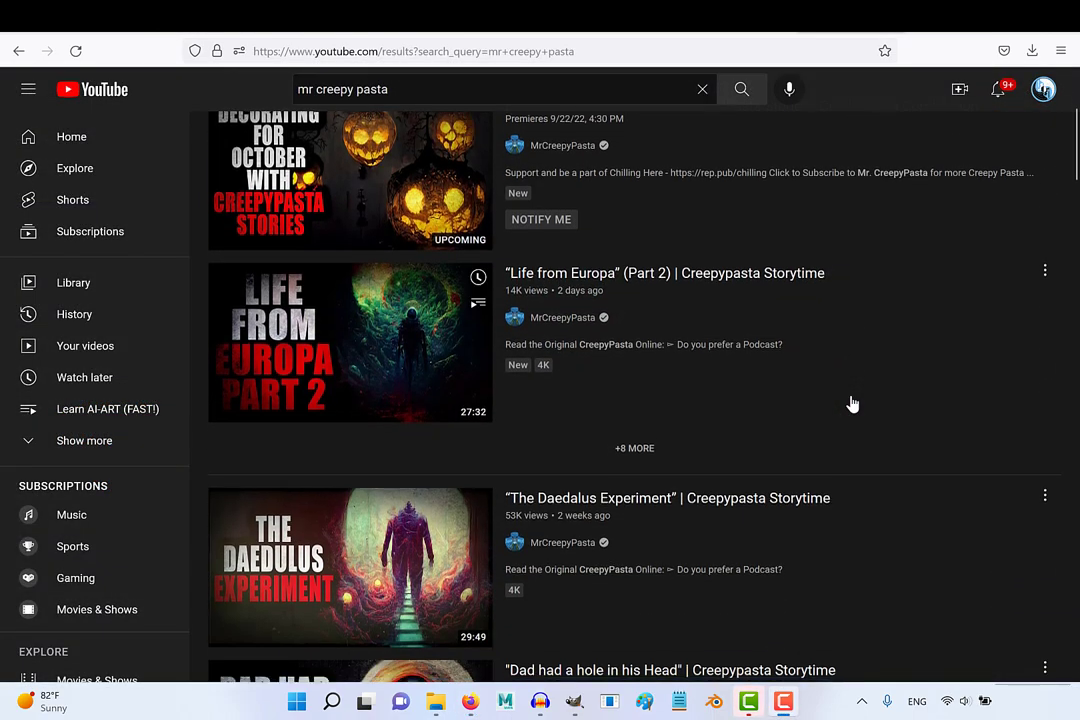
scroll(down, 3)
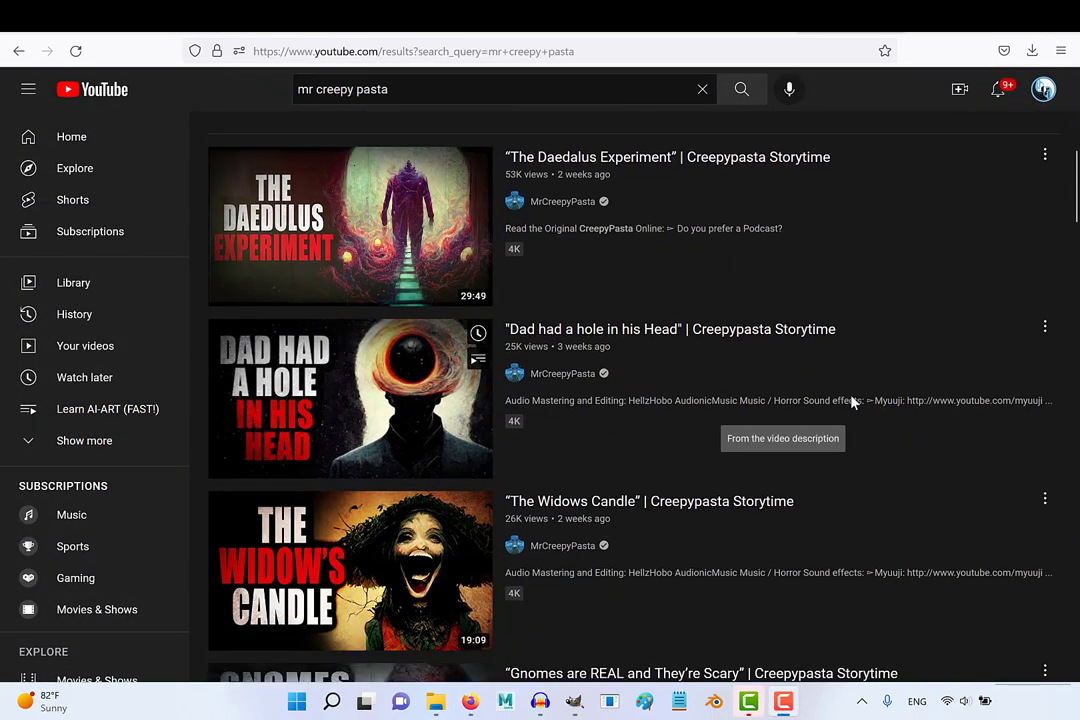
scroll(down, 3)
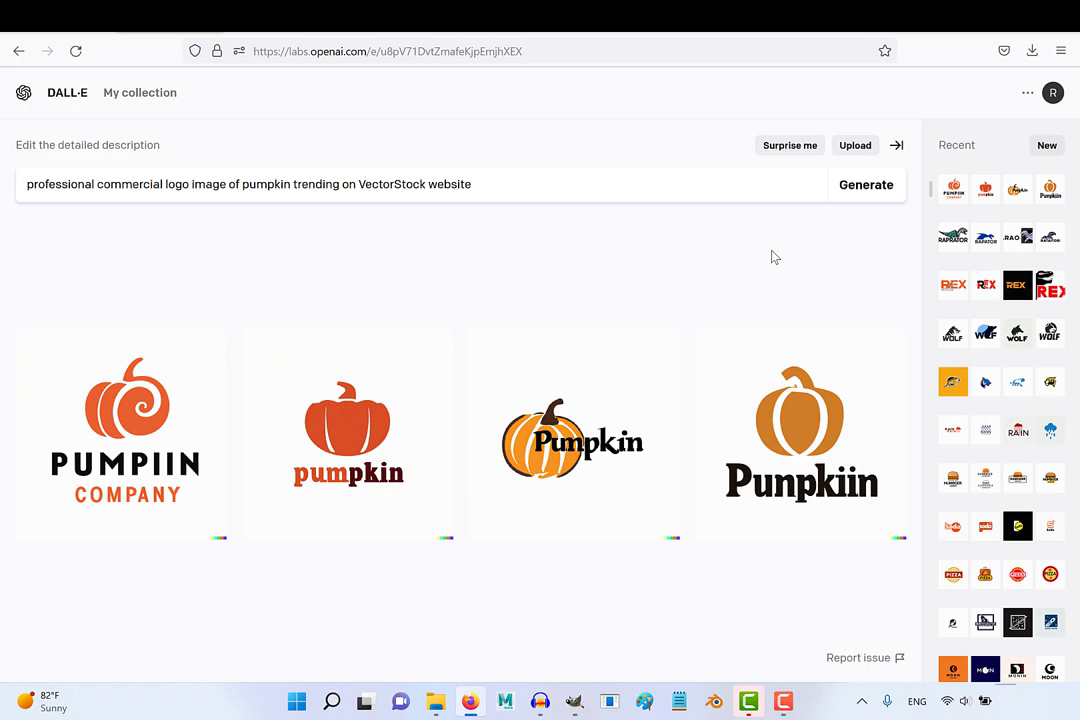
Generate four wolf logo images in place of the pumpkin logos.
click(865, 184)
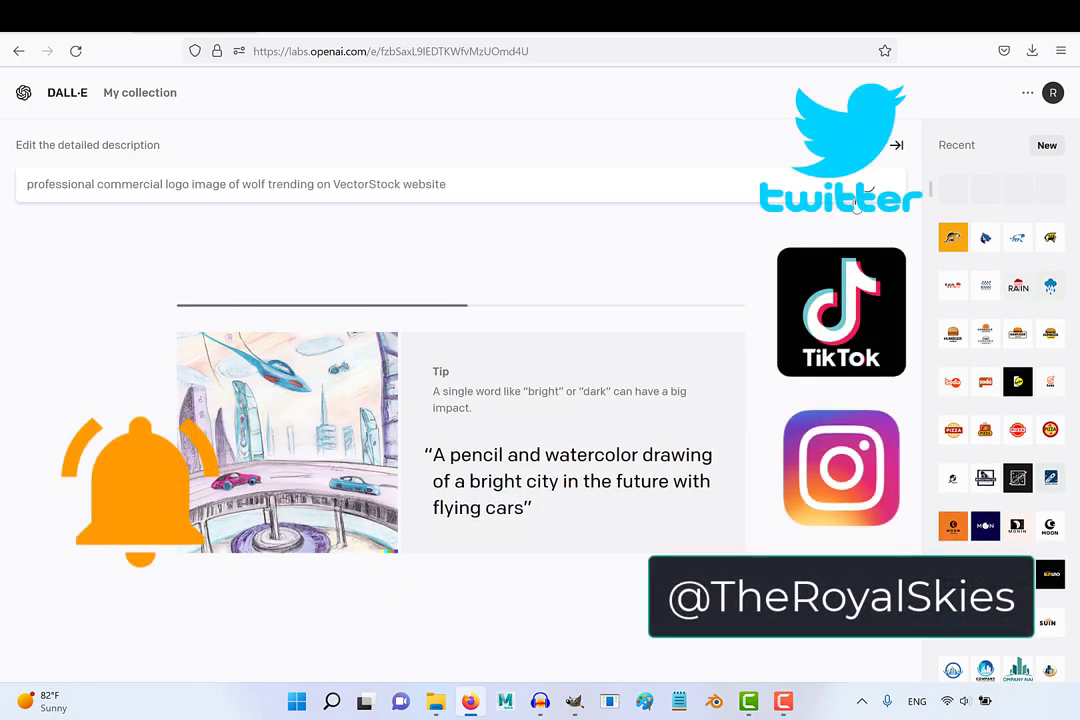
click(865, 184)
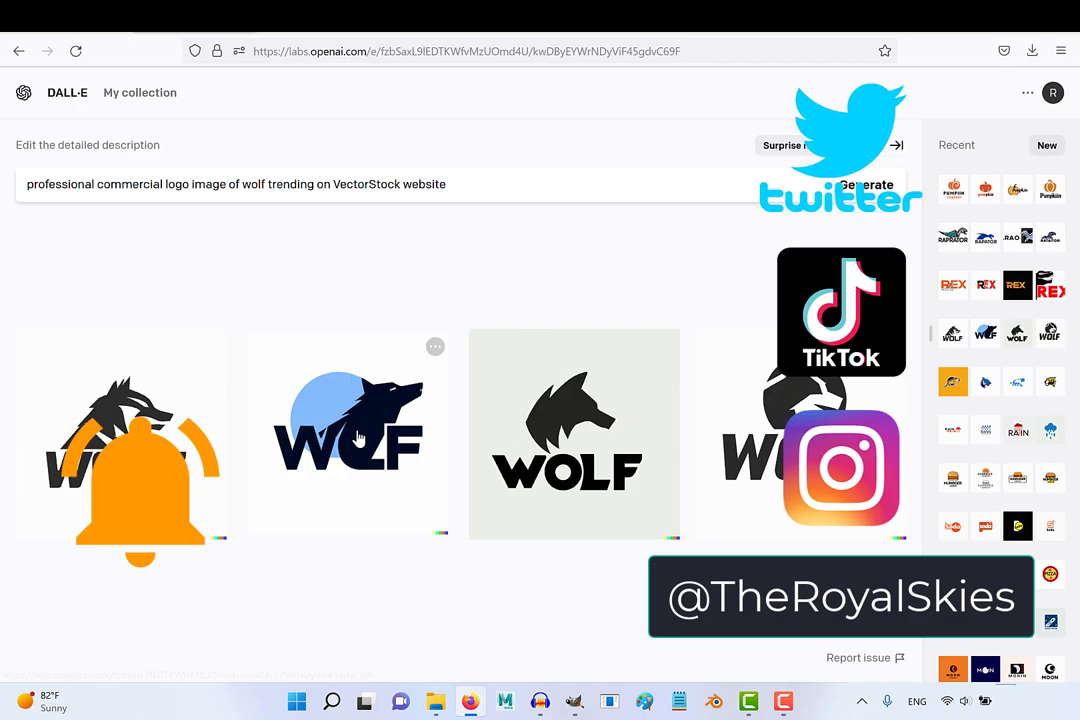